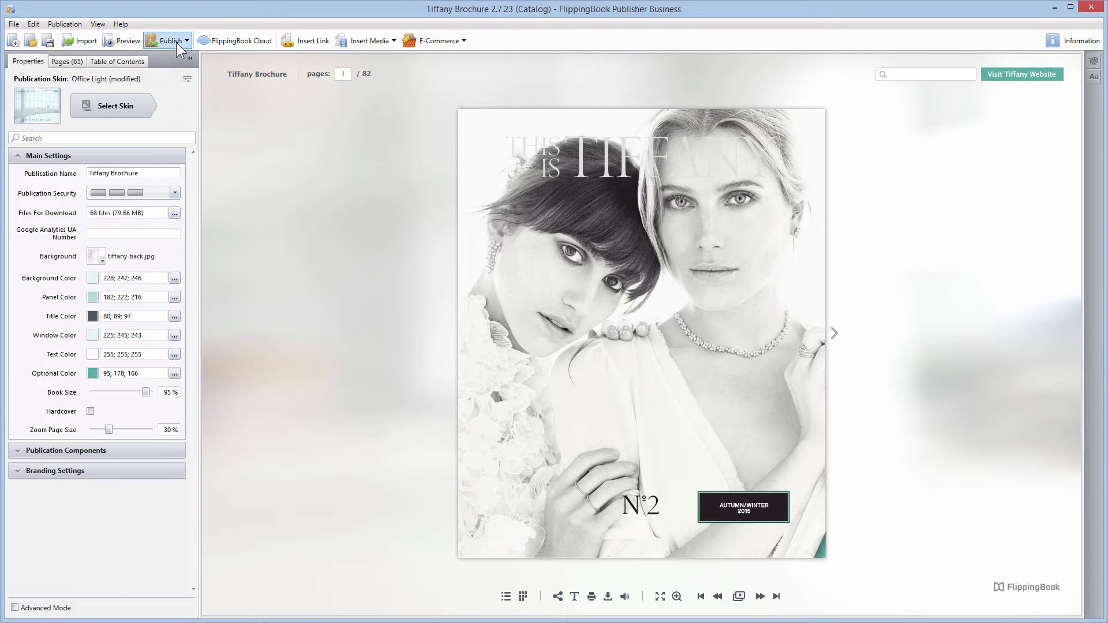
Step: Set the brochure's preloader logo to the bmw-preloader image from Branding Settings
click(168, 41)
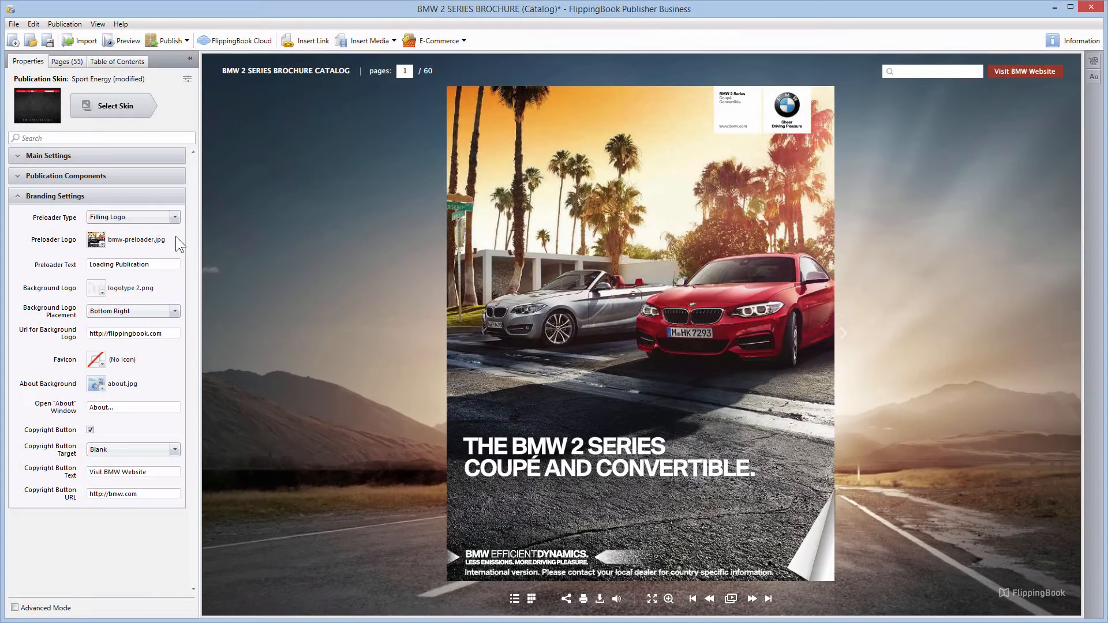
click(133, 240)
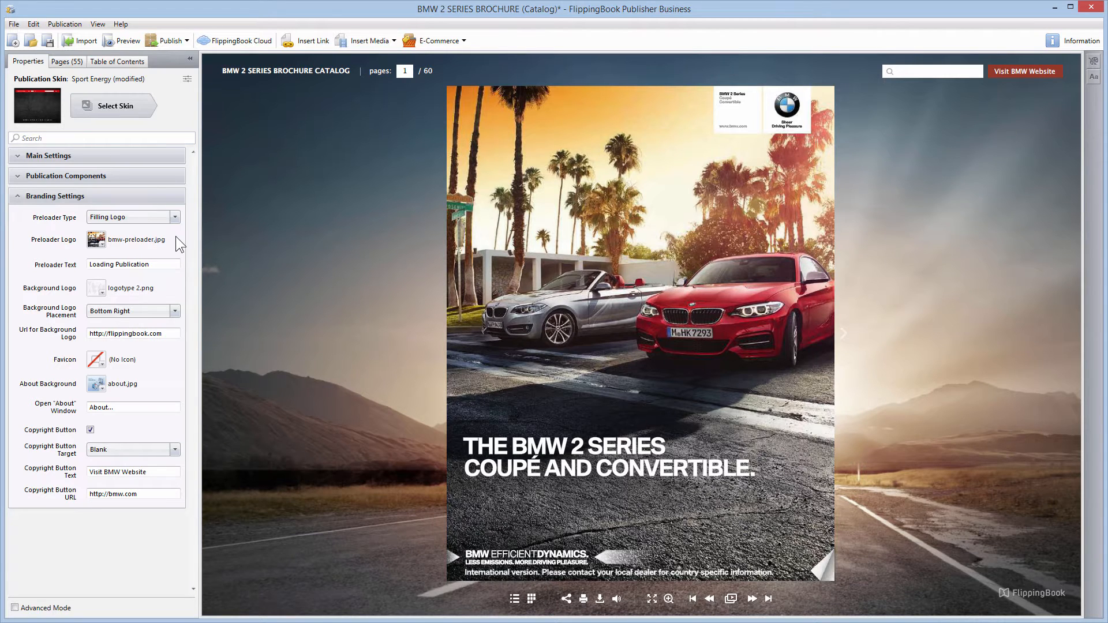
click(95, 240)
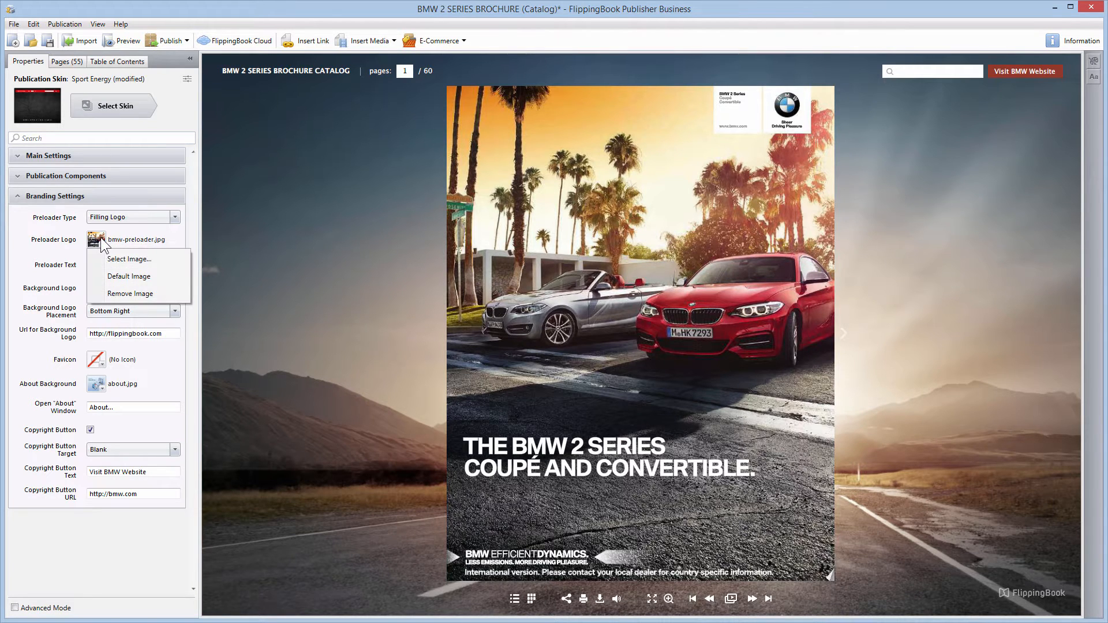
click(130, 258)
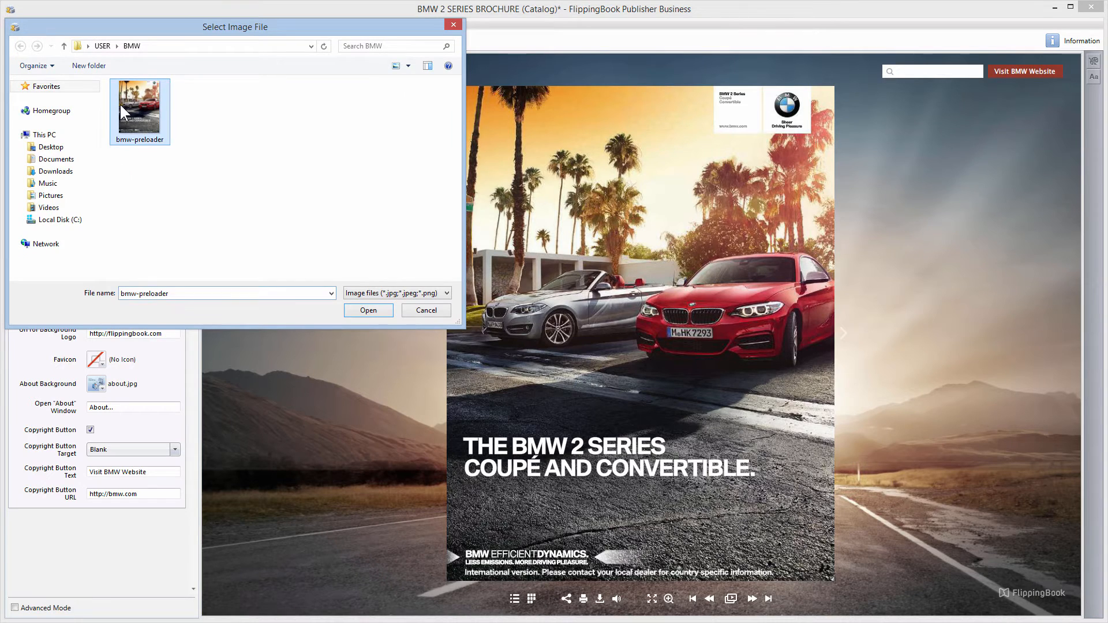
click(367, 310)
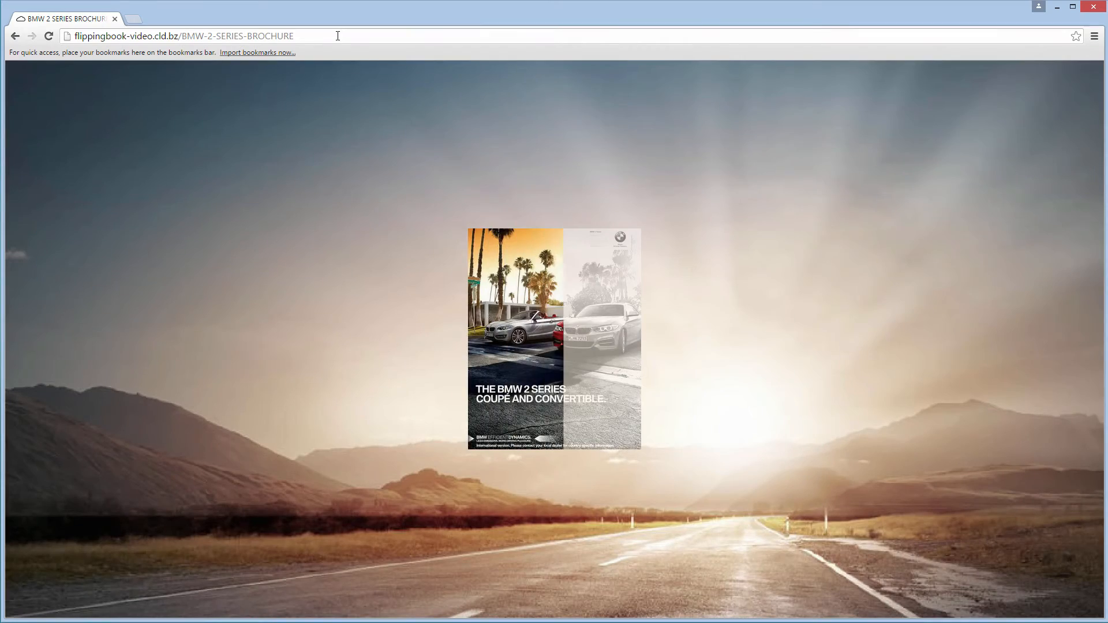
Step: Open the brochure's cld.bz link to watch the filling preloader logo while it loads
click(552, 338)
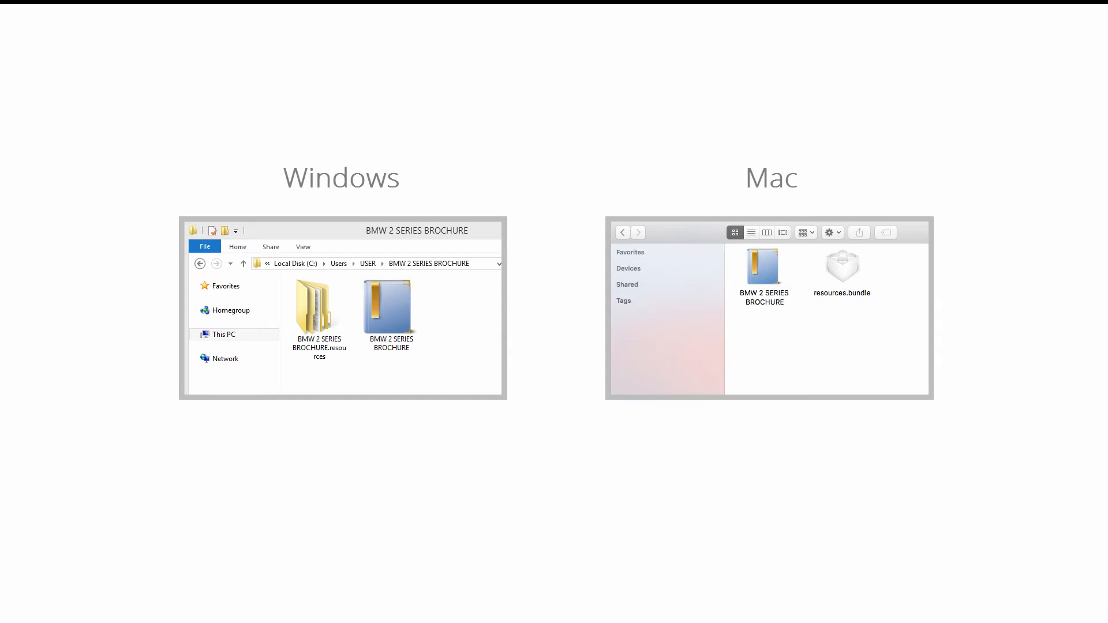
click(391, 307)
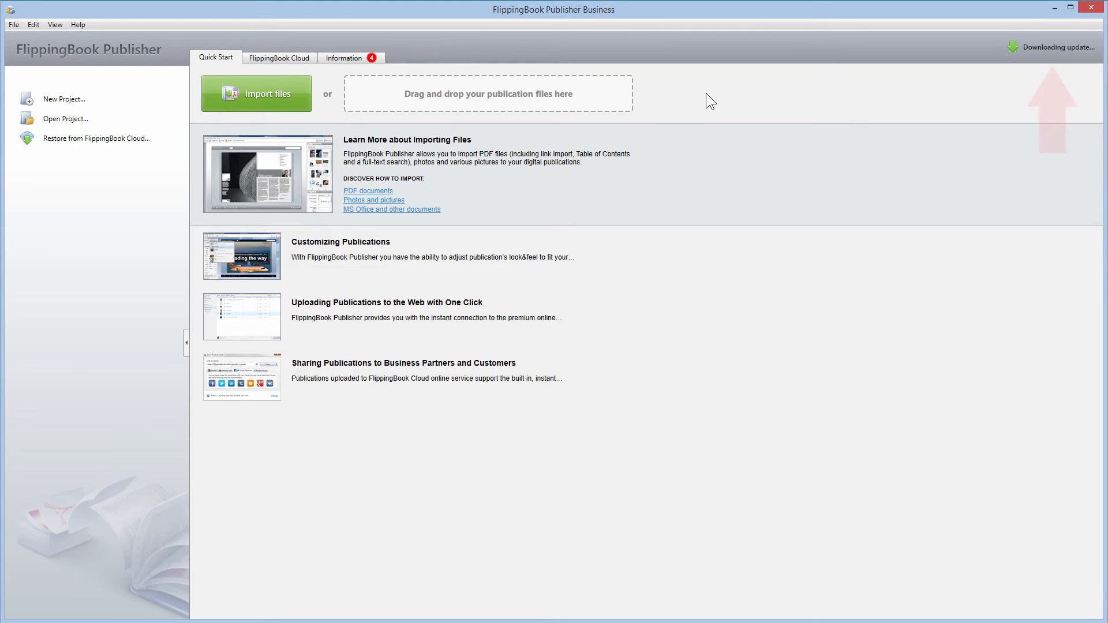
Step: Show the 'update is ready to install' notice for version 2.7.23 and start the install
click(344, 58)
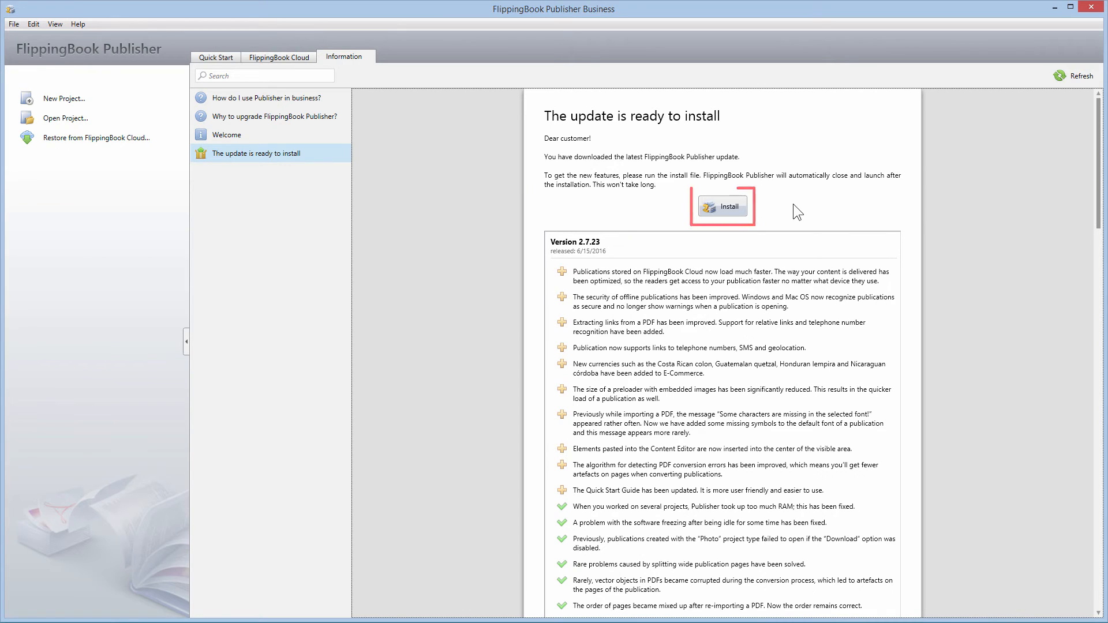
click(721, 206)
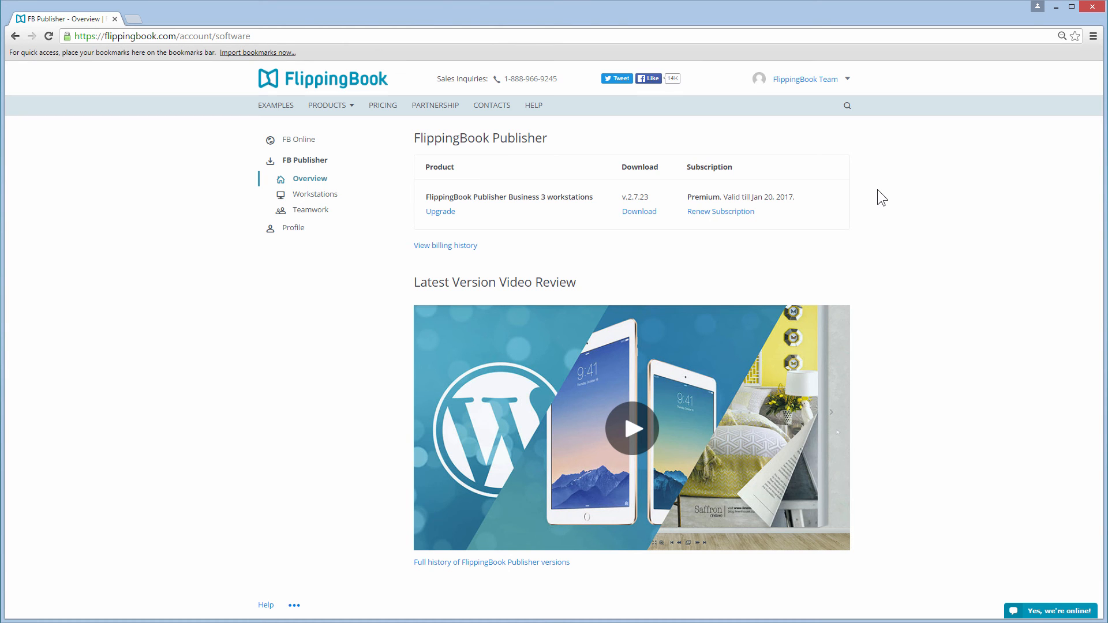
Step: Return to the FlippingBook home page from the account overview showing version 2.7.23
click(322, 79)
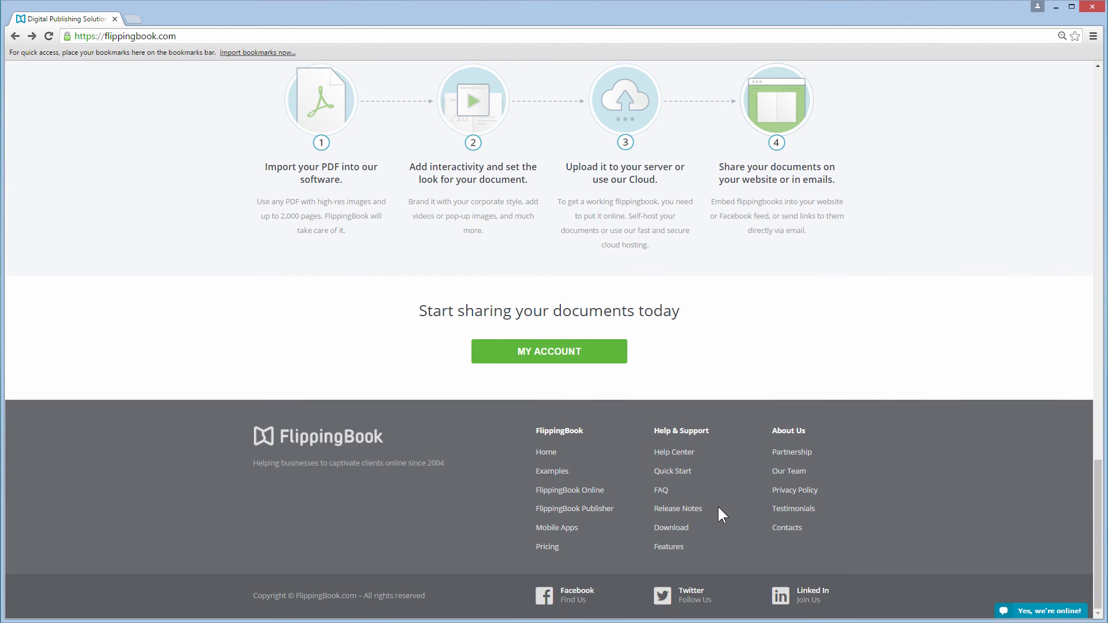
Step: Open the Release Notes page from the site footer, led by version 2.7.23 (Jun 15, 2016)
click(676, 508)
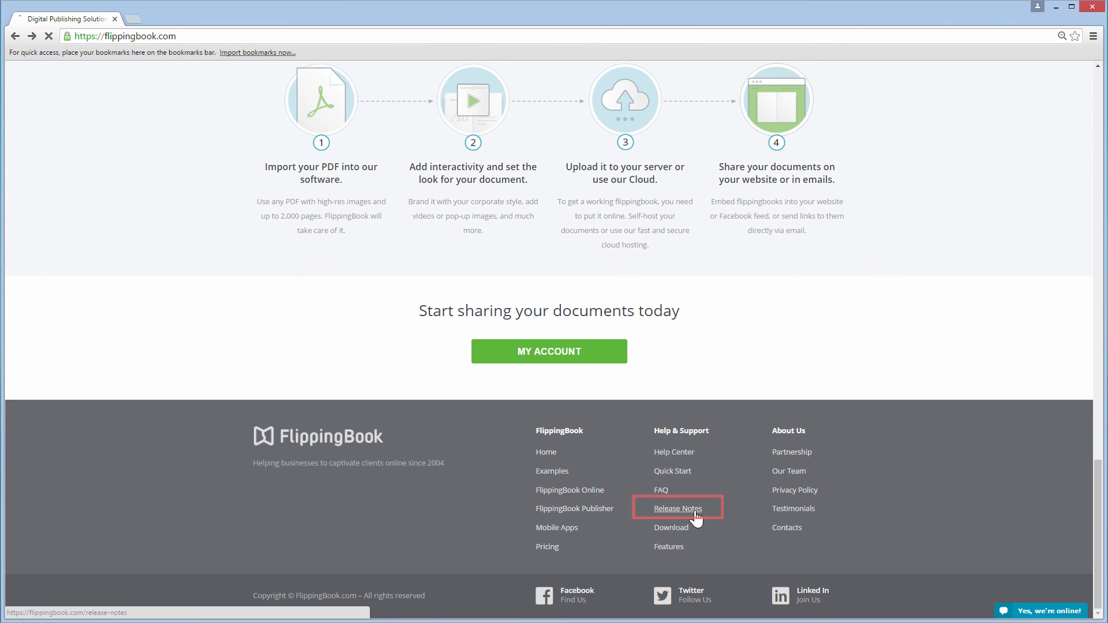
click(677, 508)
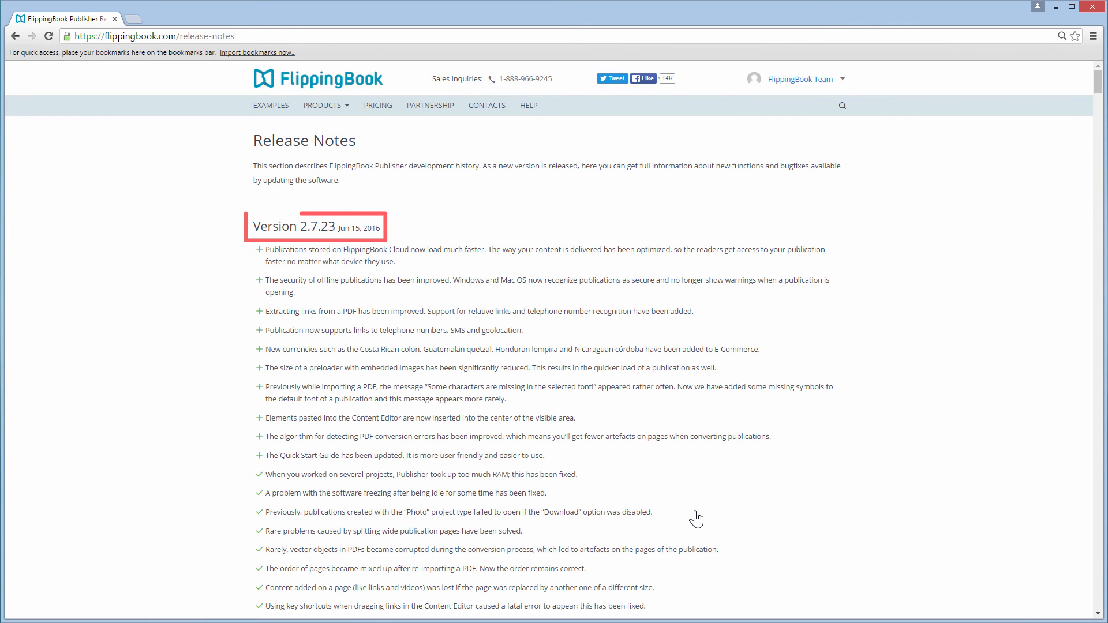